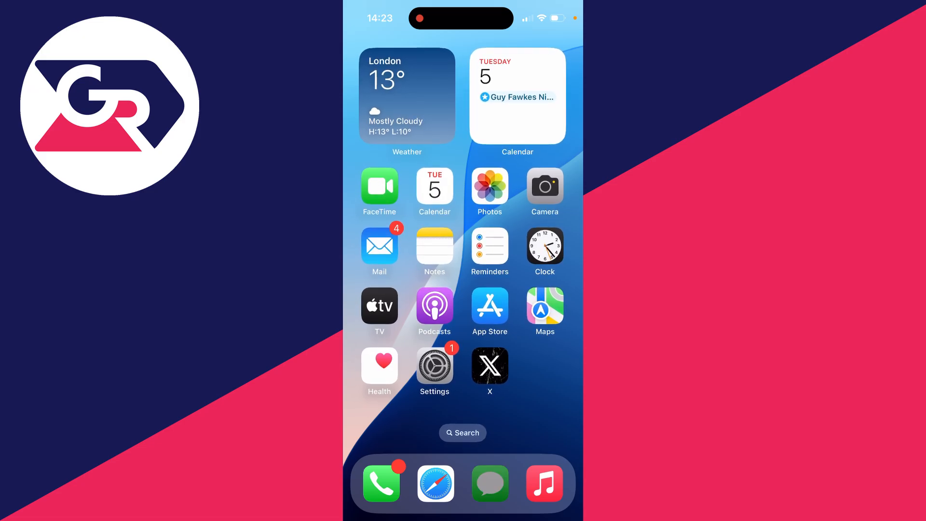
# Launch Messages from the dock to reach the conversation list.
pyautogui.click(490, 483)
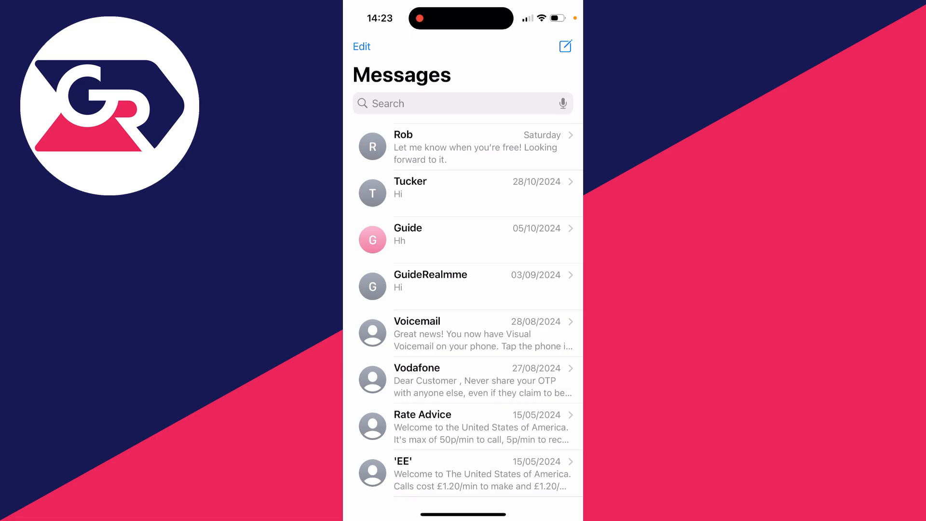
# Start and cancel a new message, then enter Rob's existing conversation.
pyautogui.click(565, 46)
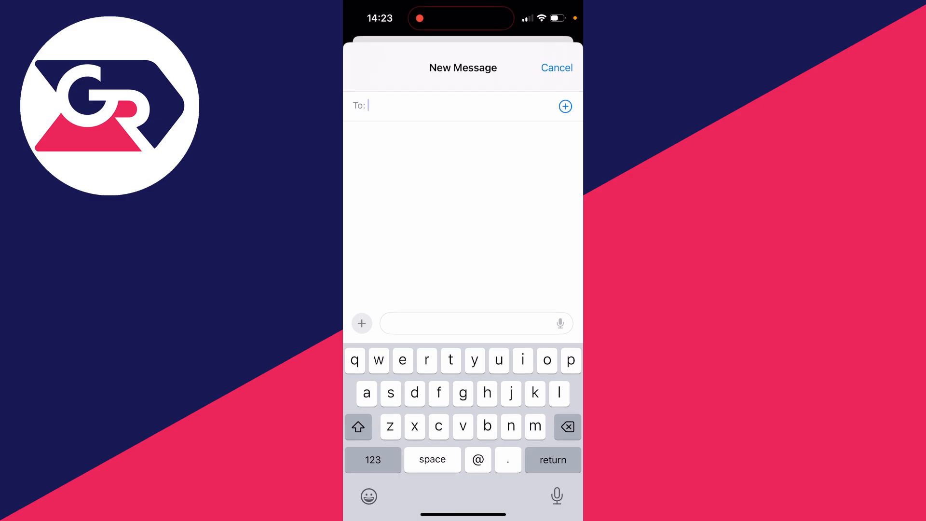
pyautogui.click(556, 68)
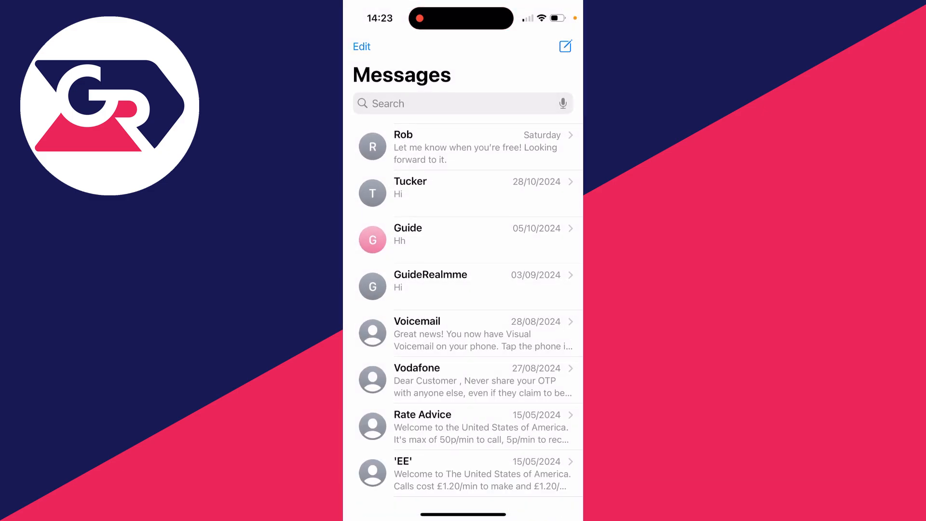
pyautogui.click(462, 146)
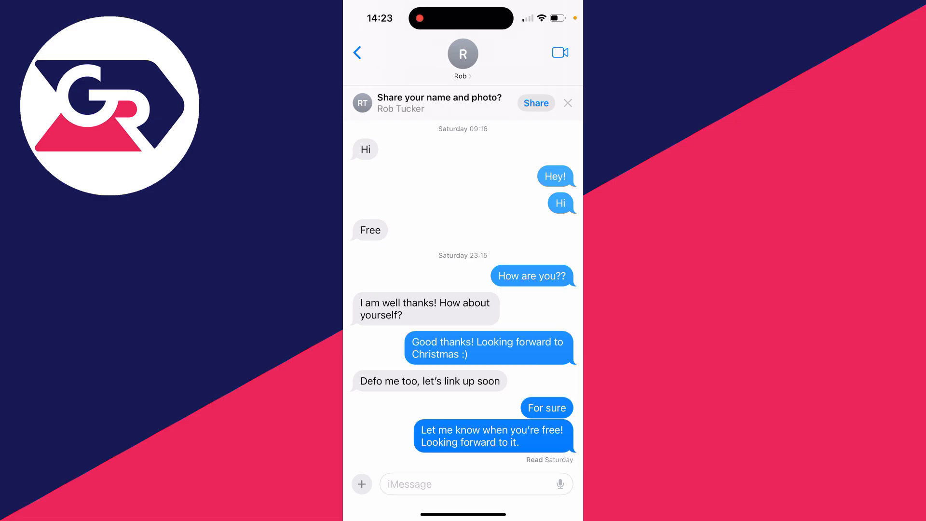
# Focus the iMessage field and bring up the attachment options for Rob.
pyautogui.click(467, 484)
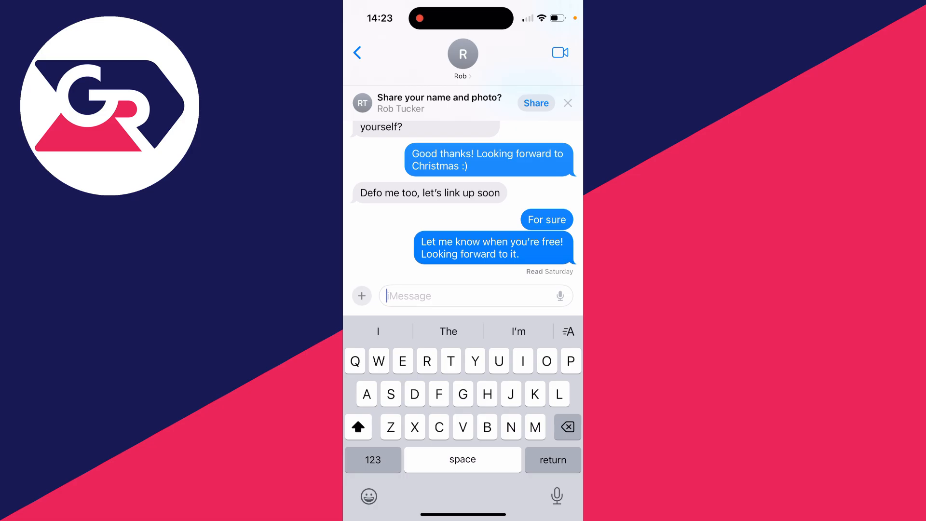
pyautogui.click(360, 295)
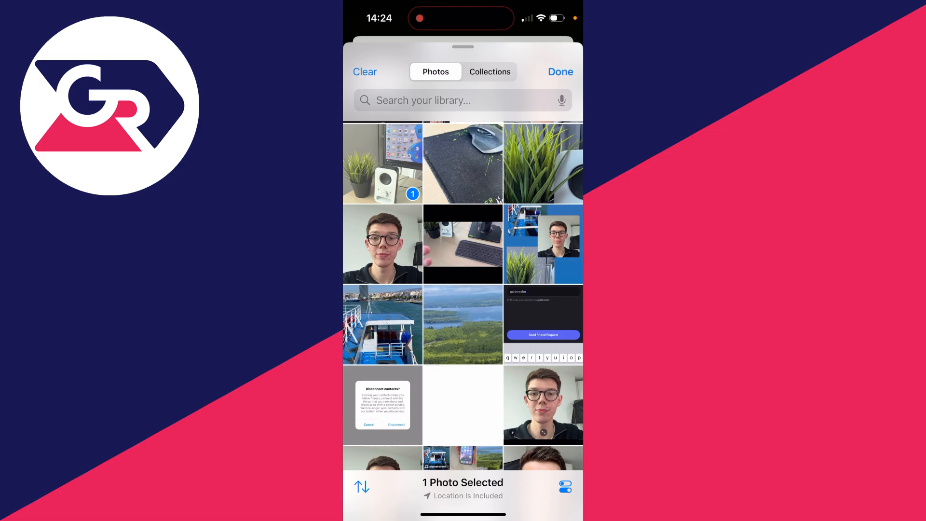
# Confirm the plant-and-speaker photo and return to the message field with it staged.
pyautogui.click(559, 71)
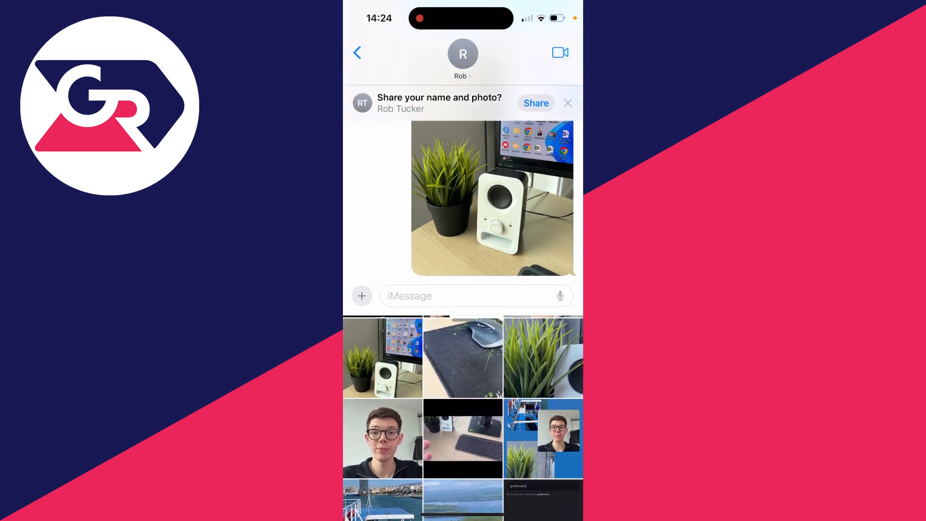
pyautogui.click(472, 295)
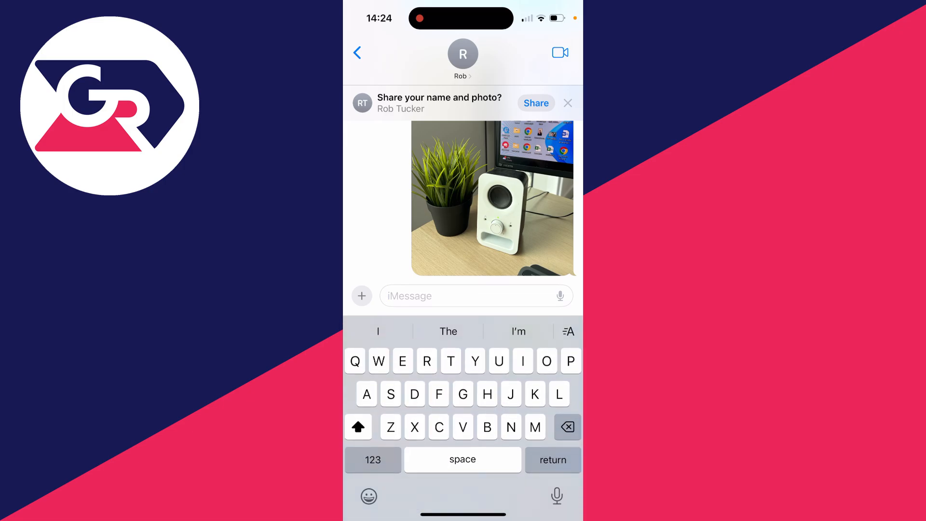